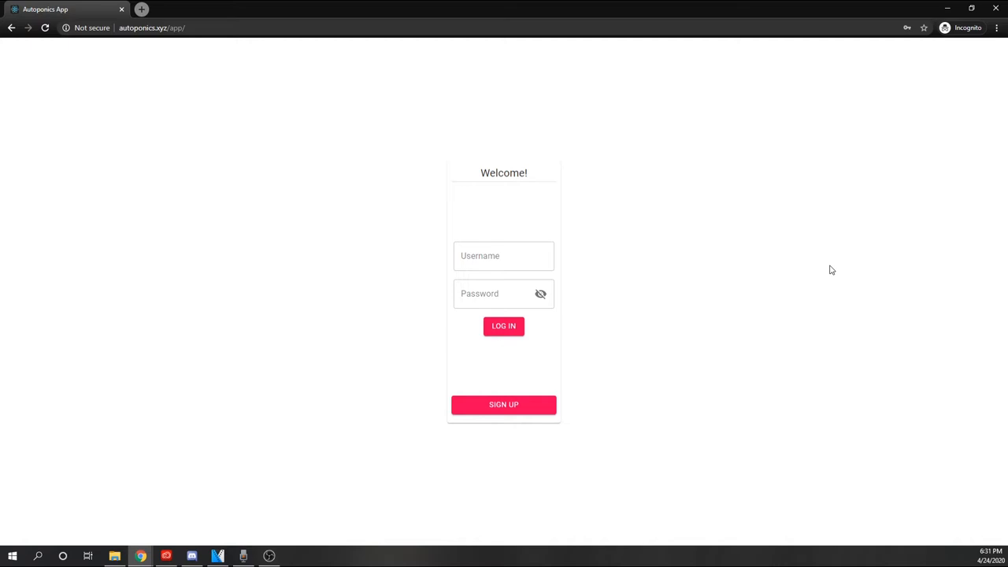
mouse_move(151, 117)
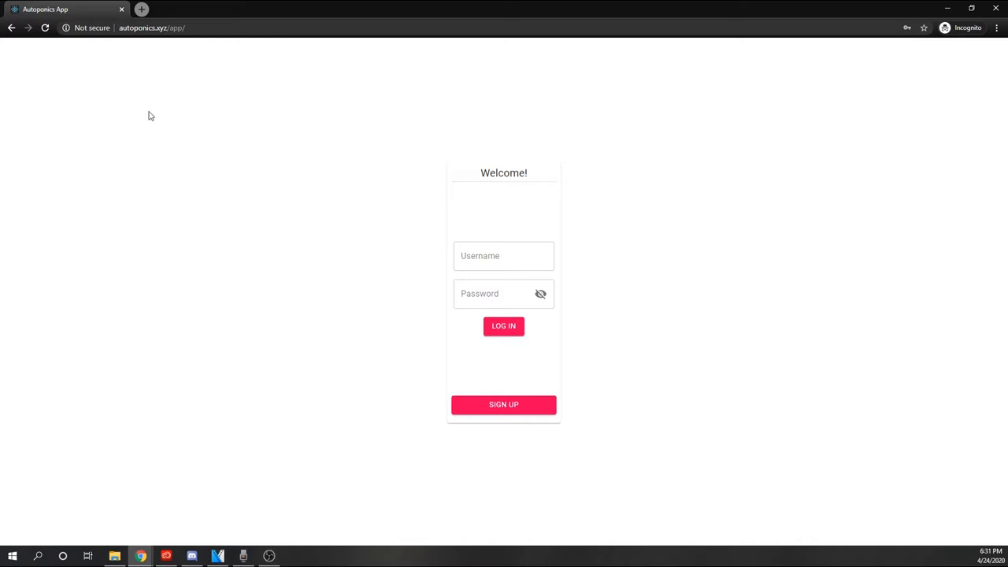
mouse_move(375, 332)
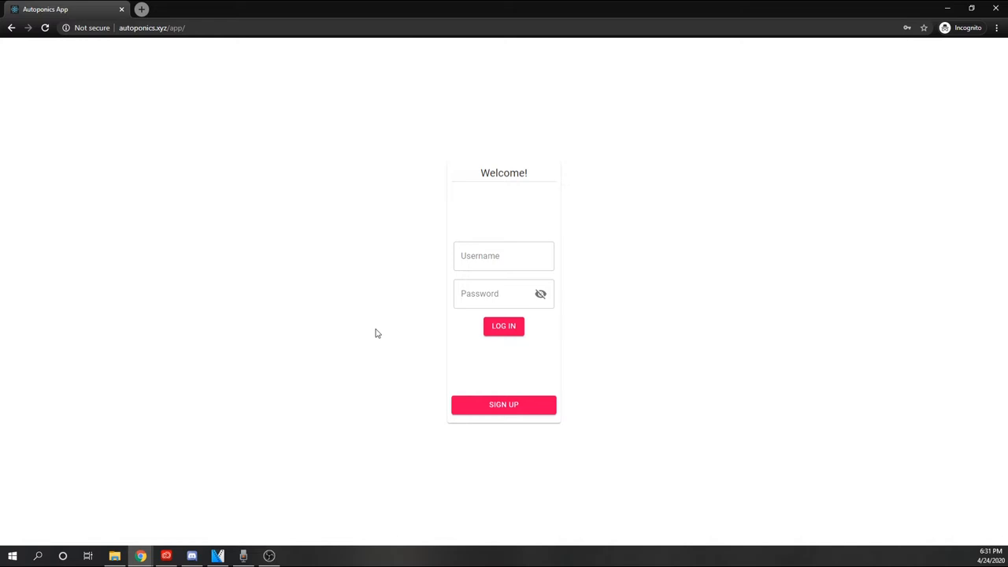
mouse_move(470, 416)
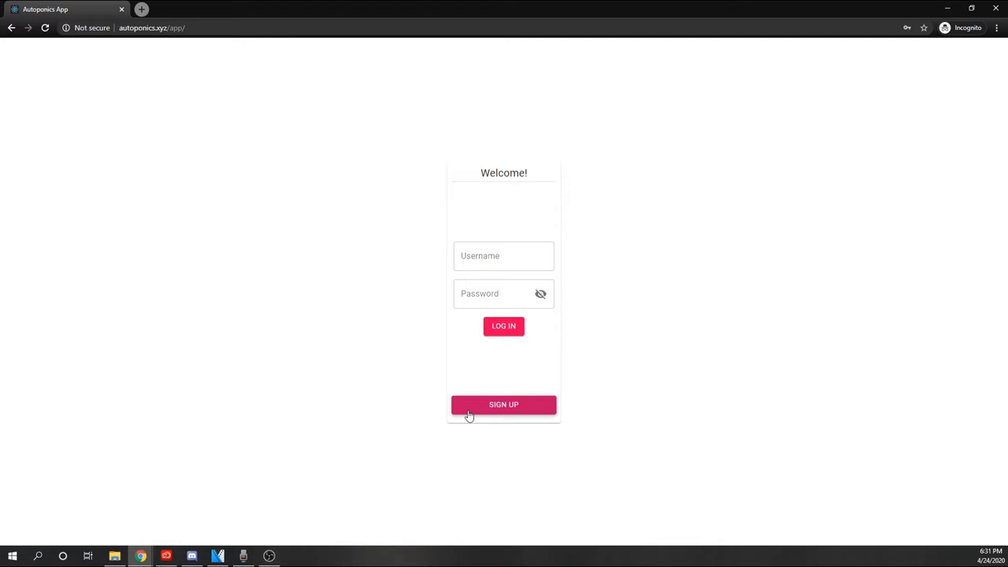
View the sign-up form with its blank username, email, name and password fields.
click(504, 403)
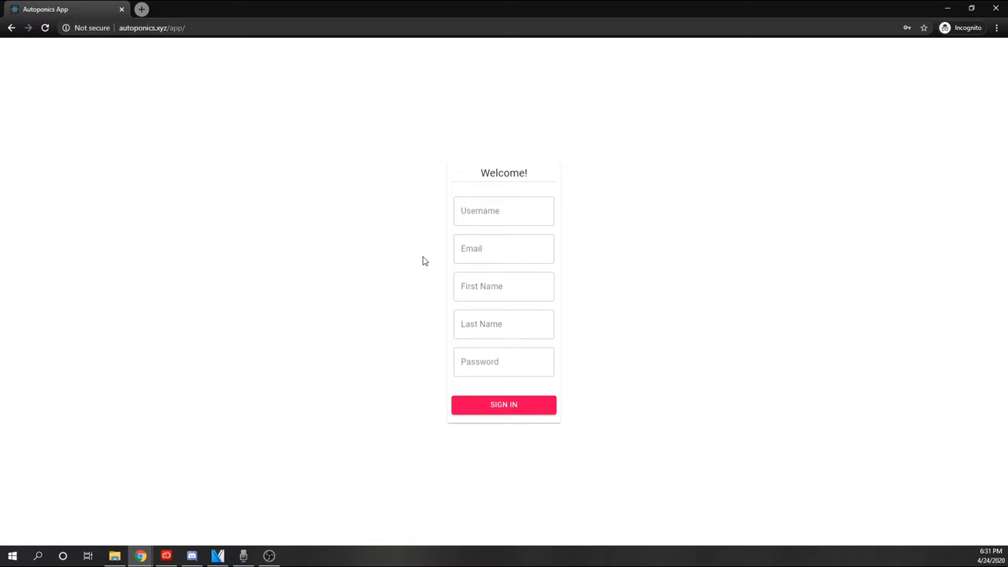
mouse_move(388, 369)
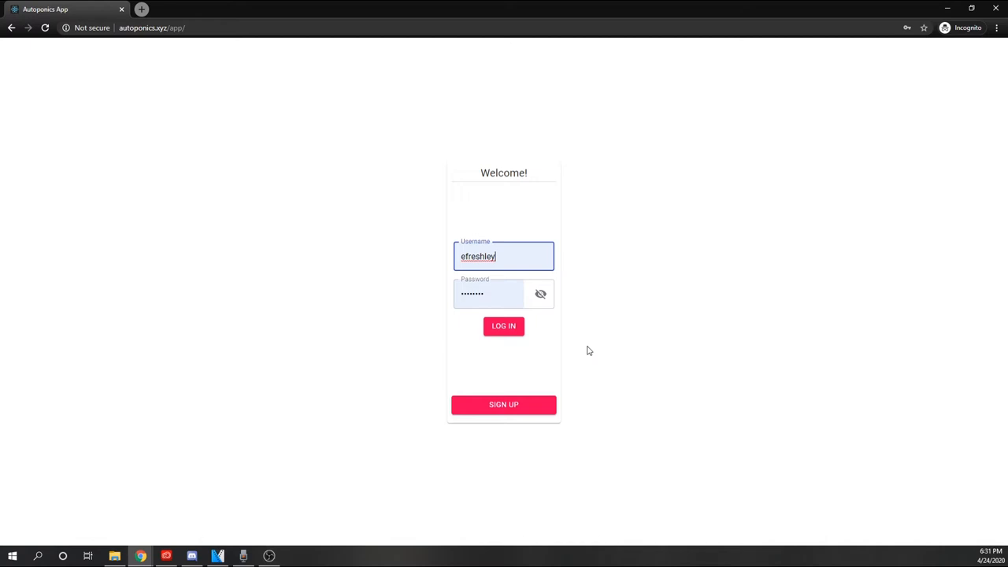
Log in as Elvis Freshley and show the side navigation on the enclosures dashboard.
click(504, 326)
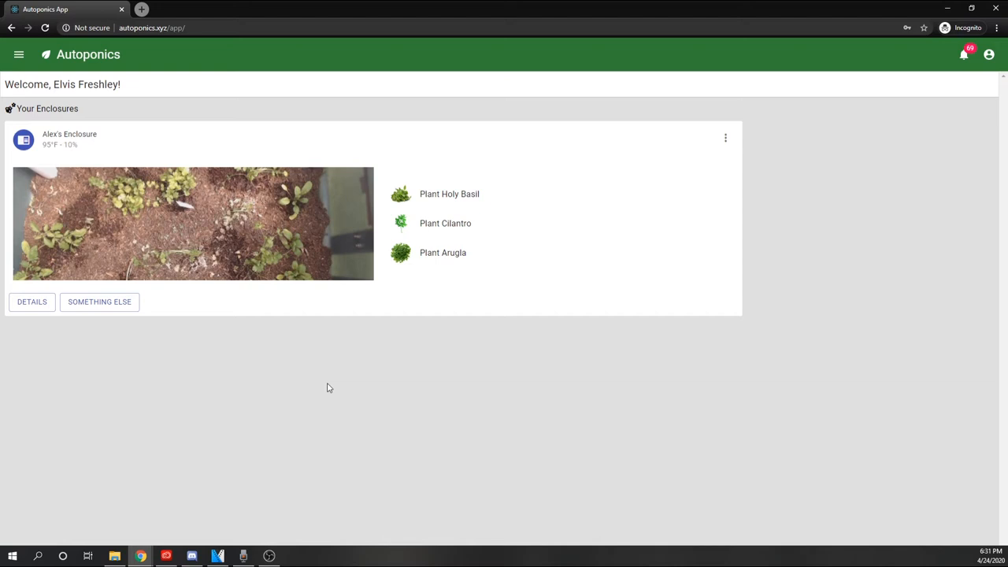
mouse_move(338, 391)
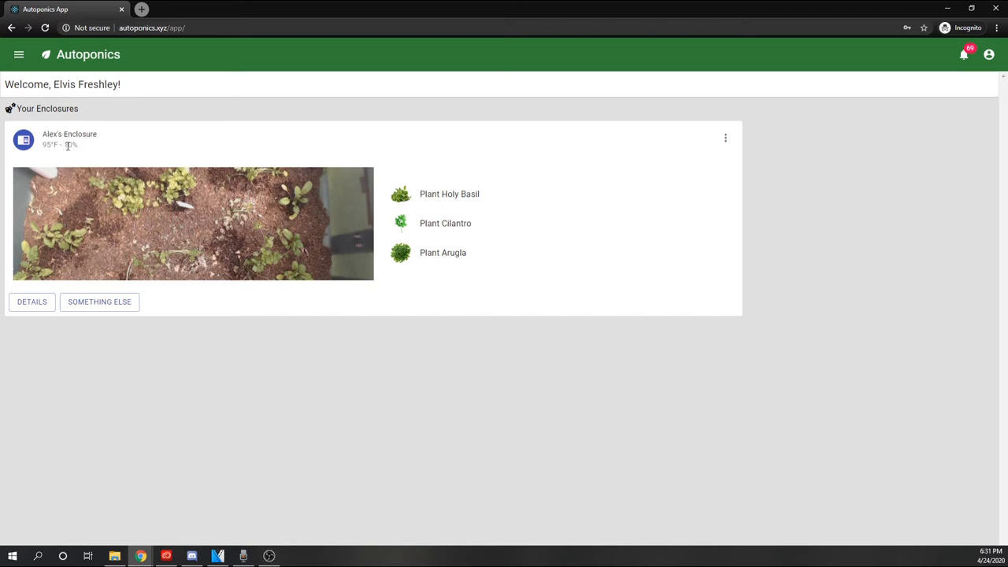
mouse_move(469, 259)
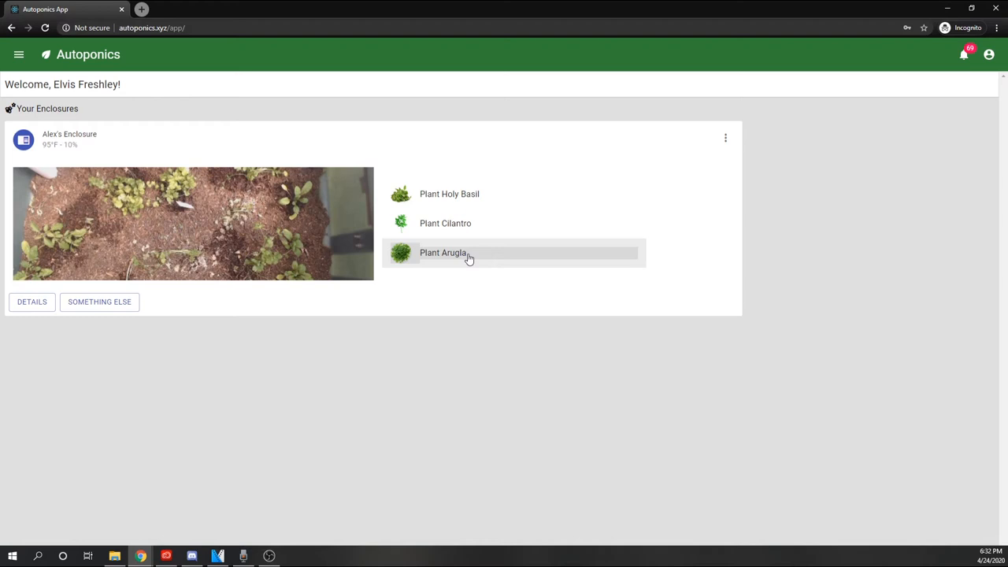
click(19, 54)
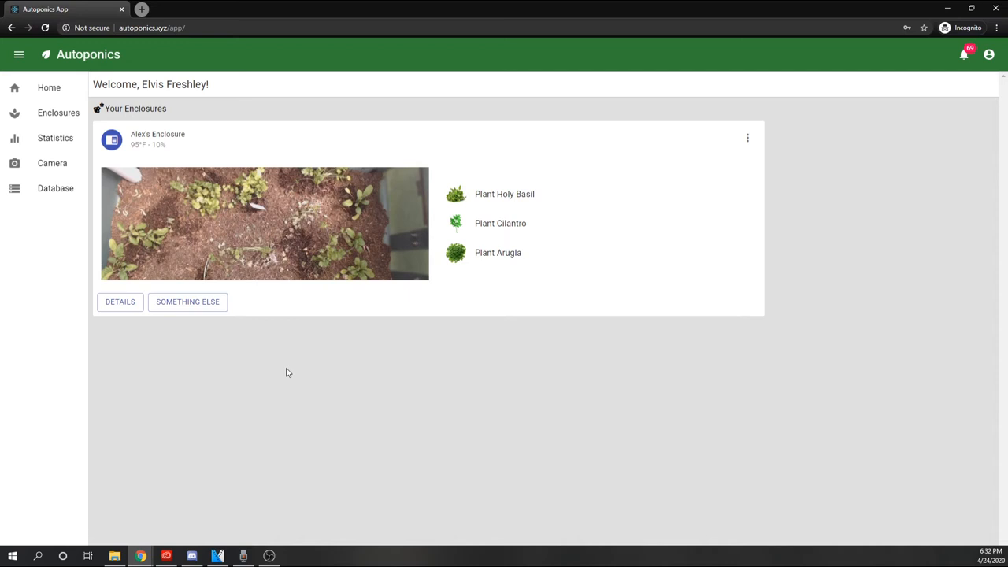
View Alex's Enclosure details with its camera image, temperature and humidity readings.
click(989, 53)
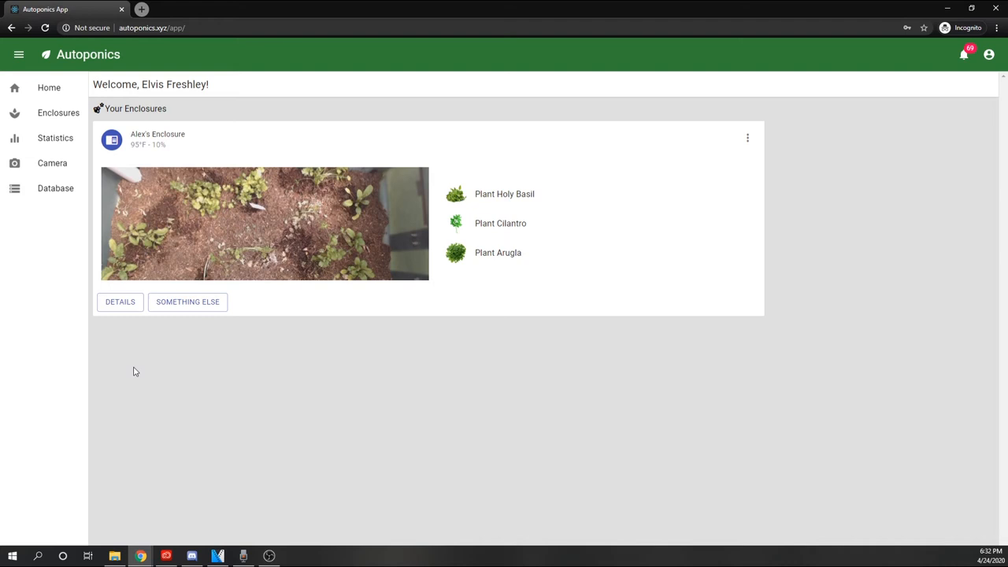
click(119, 302)
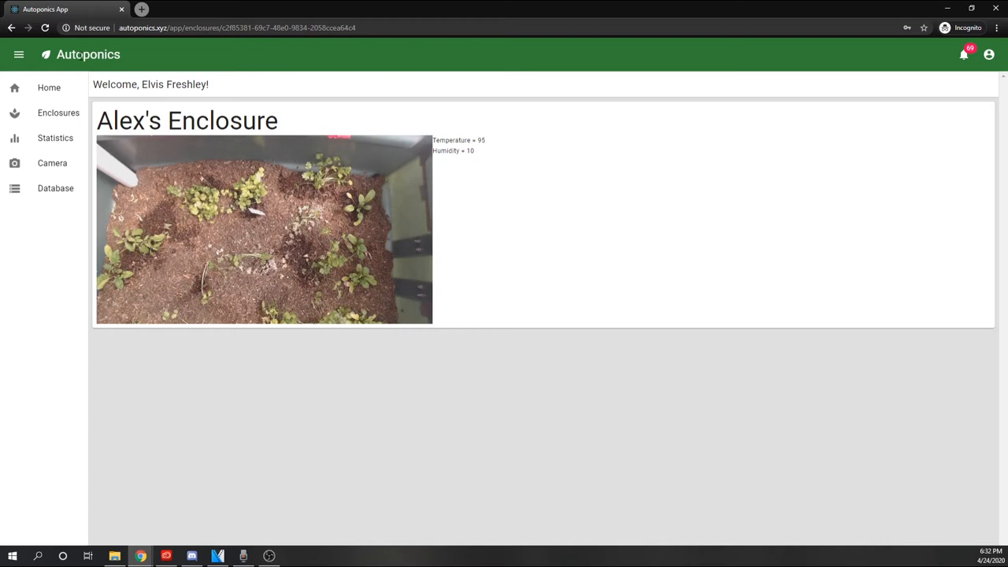
View the enclosure's temperature and humidity charts narrowed to recent readings, then go to Database.
click(55, 139)
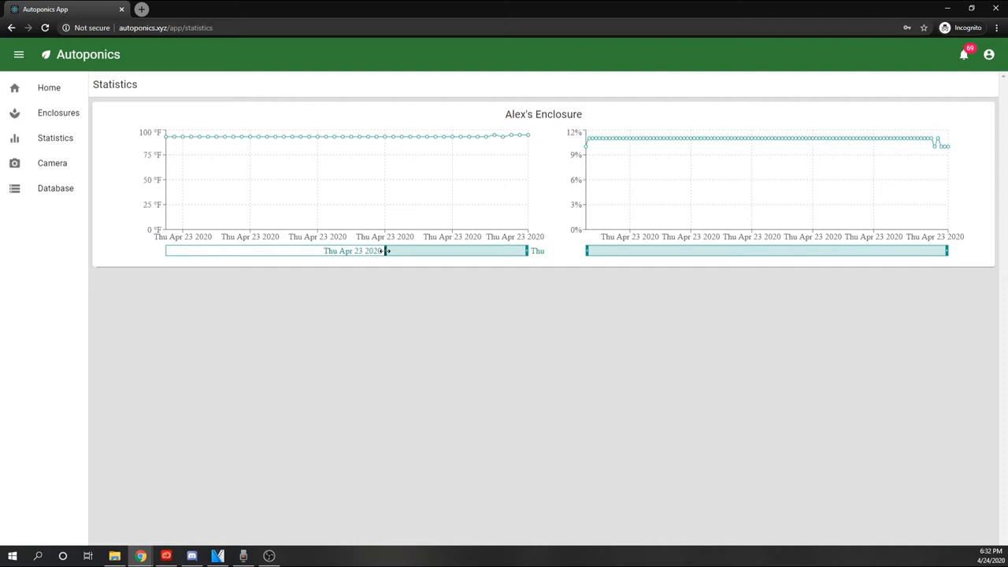
mouse_move(639, 140)
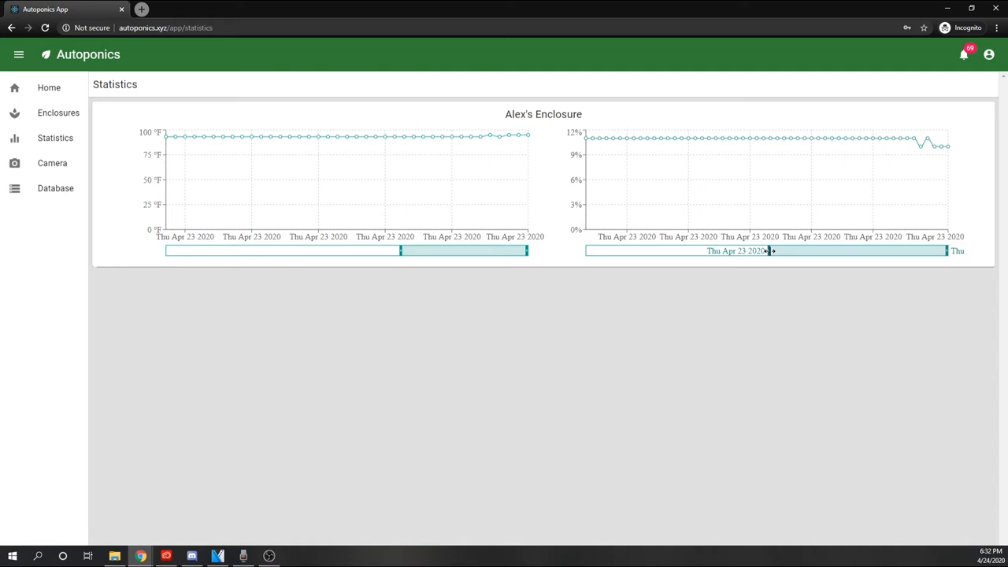
drag(768, 250, 827, 250)
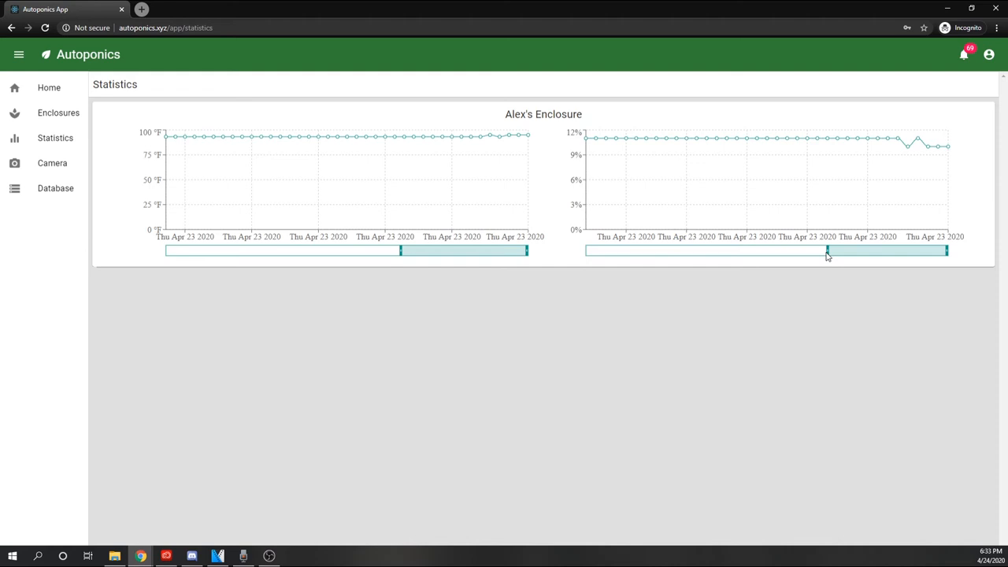
click(55, 187)
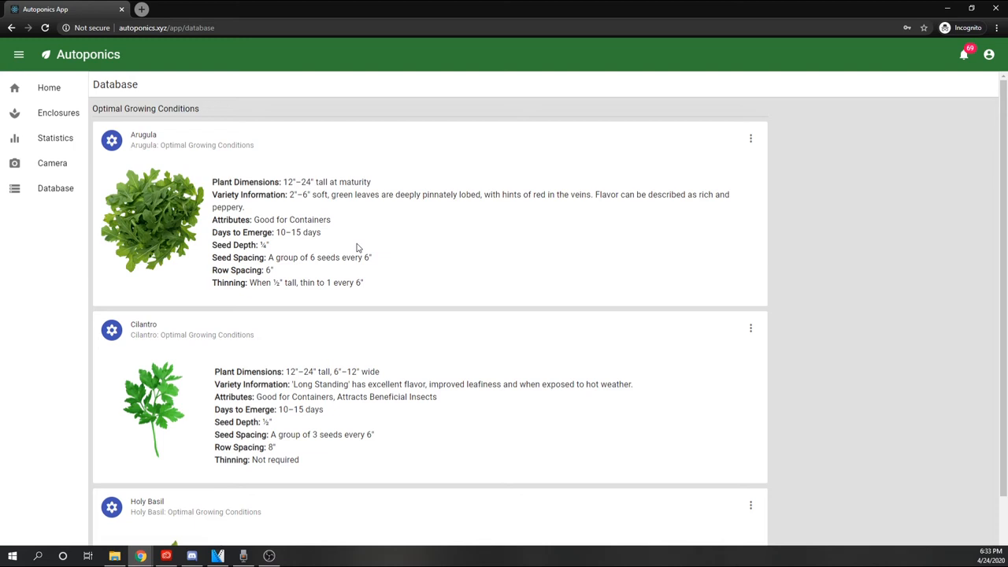
Scroll through the Arugula, Cilantro and Holy Basil growing-condition cards.
scroll(down, 3)
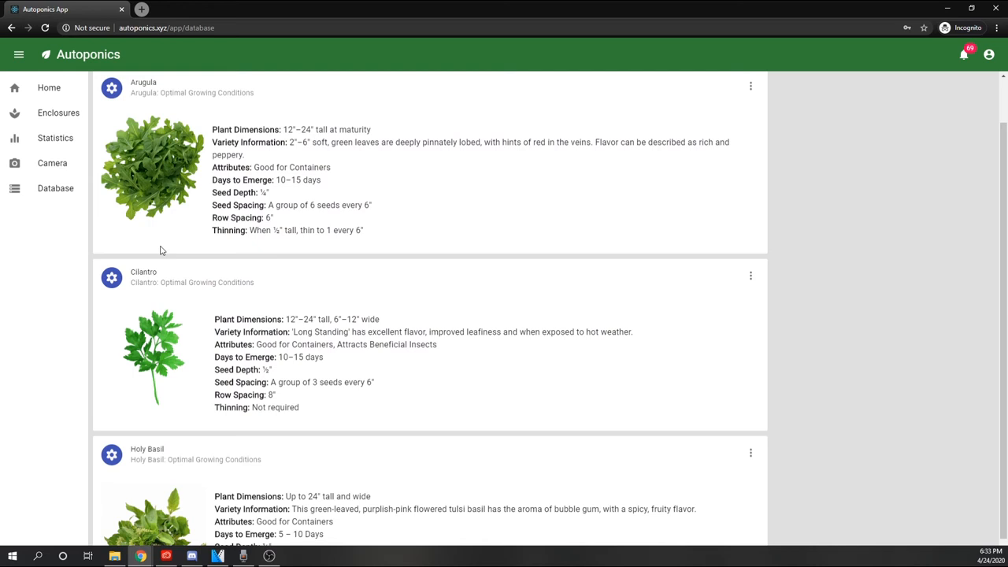
scroll(down, 3)
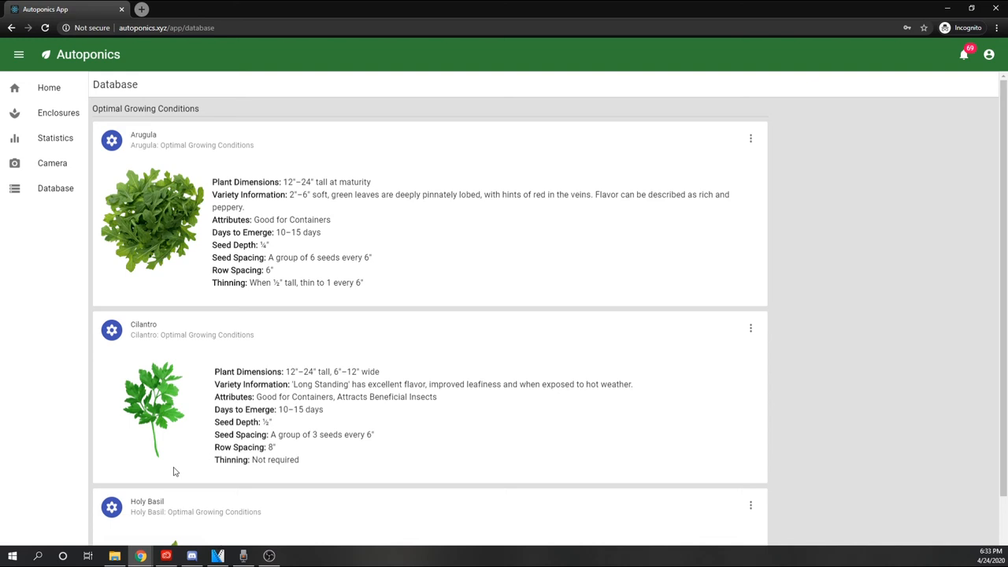
mouse_move(203, 180)
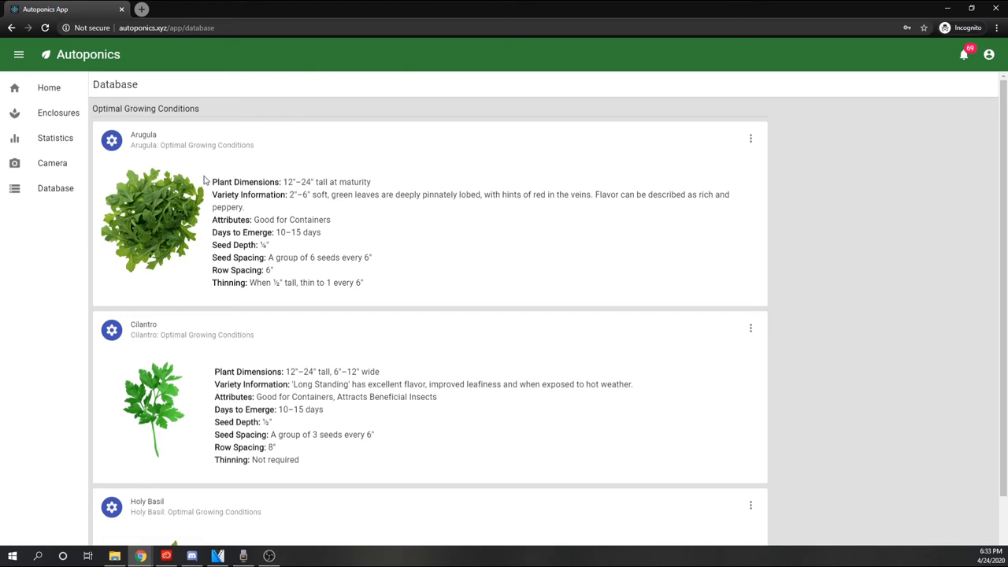
mouse_move(340, 221)
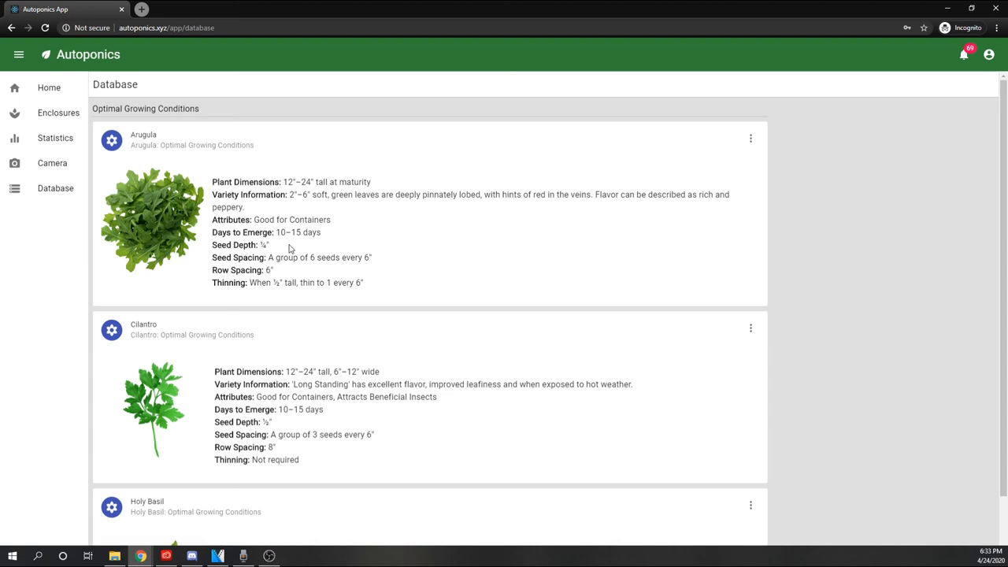
mouse_move(397, 287)
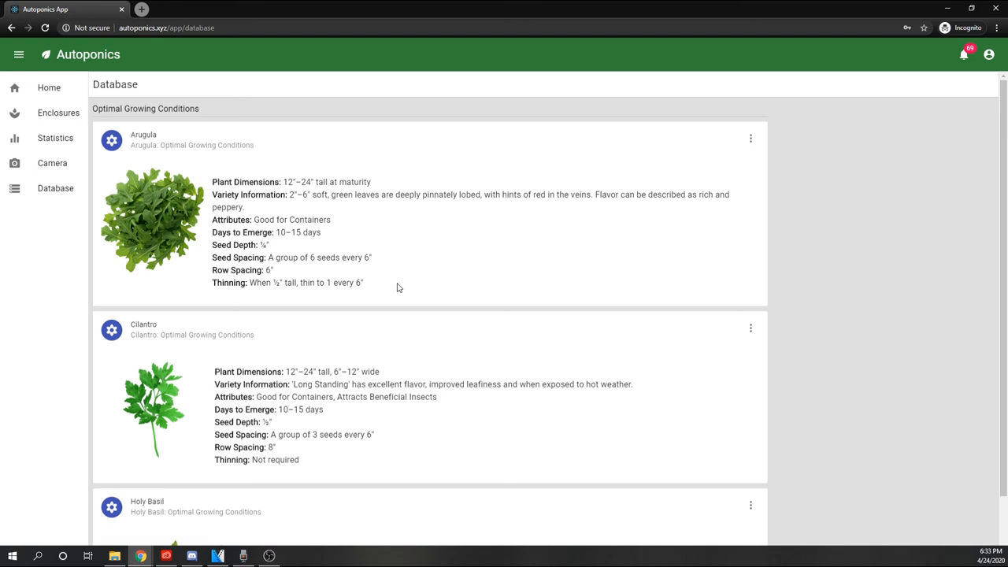